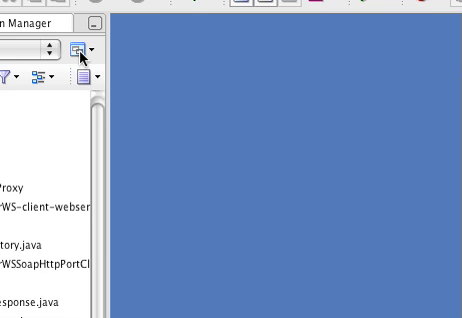
# - Create application SampleWSProxy with its project and confirm the details
pyautogui.click(78, 49)
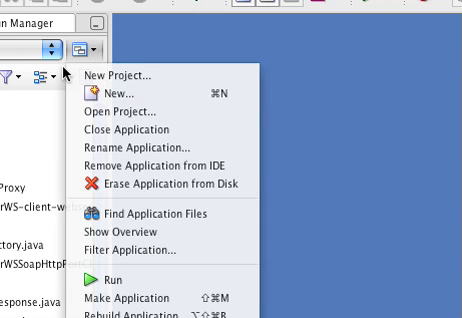
pyautogui.click(125, 72)
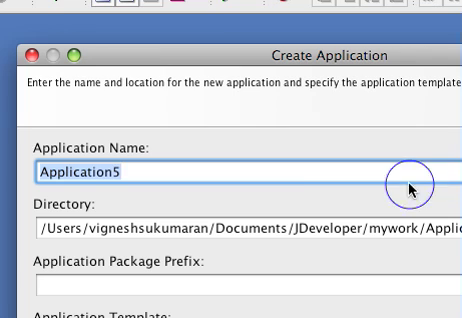
pyautogui.write('Sample')
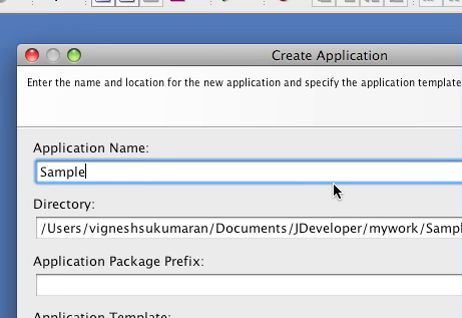
pyautogui.write('WSP')
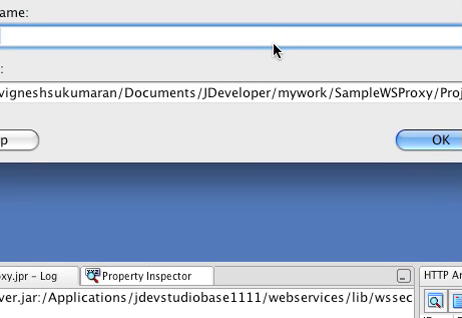
pyautogui.write('WSPro')
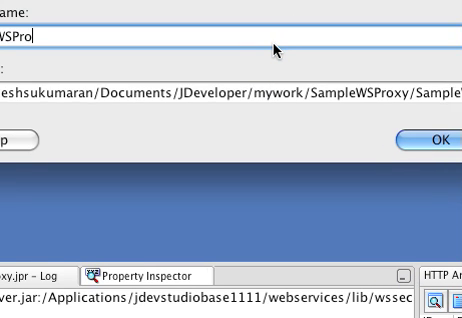
pyautogui.click(431, 139)
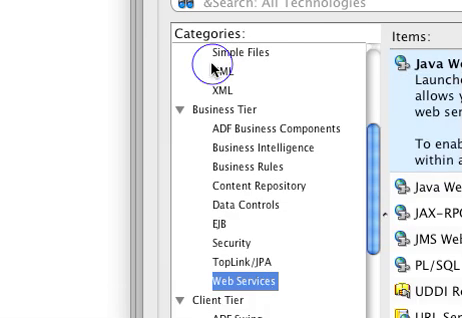
# - Scroll the browser to view the service WSDL with its addResponse element
pyautogui.scroll(-3)
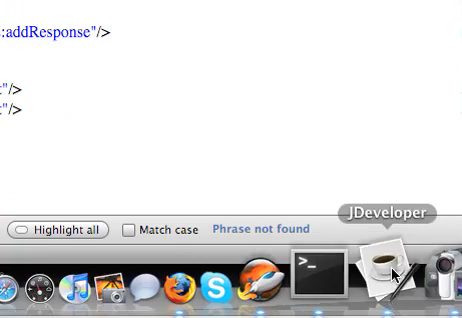
# - Return to the proxy wizard and continue with CalculatorWSSoapHttpPort as the port
pyautogui.click(387, 263)
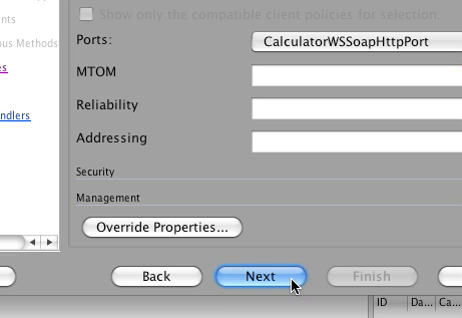
pyautogui.click(263, 274)
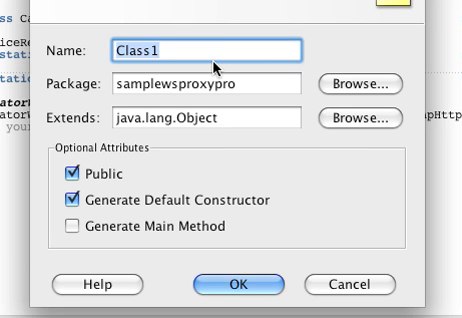
# - Name the class Invoke and write the stub public void invokeWS(int a, int b){
pyautogui.write('Invoke')
pyautogui.write('public')
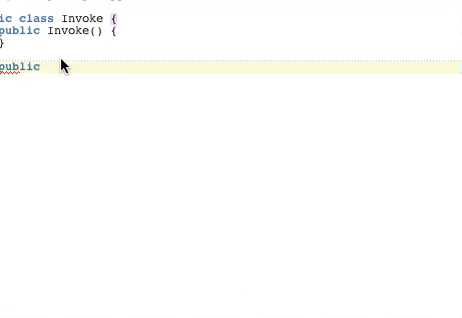
pyautogui.write('void')
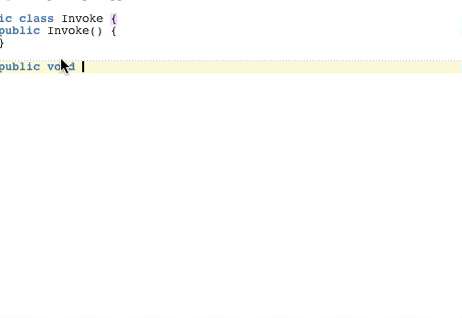
pyautogui.write('invokew')
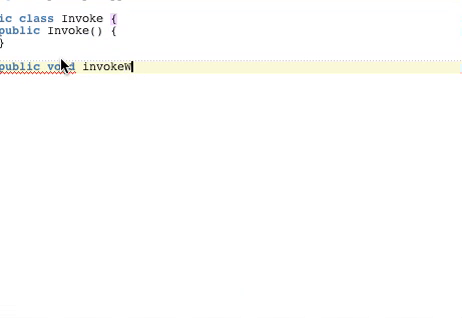
pyautogui.write('s(iont')
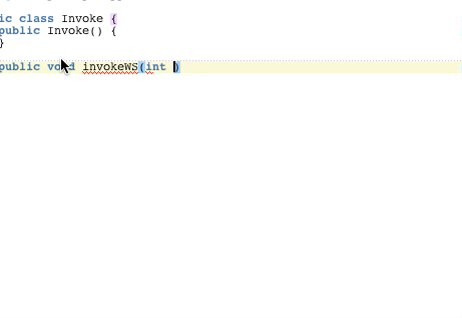
pyautogui.write('a, int')
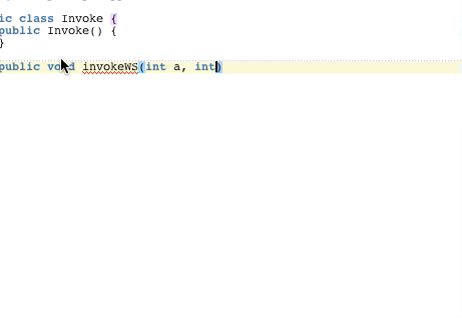
pyautogui.write('b')
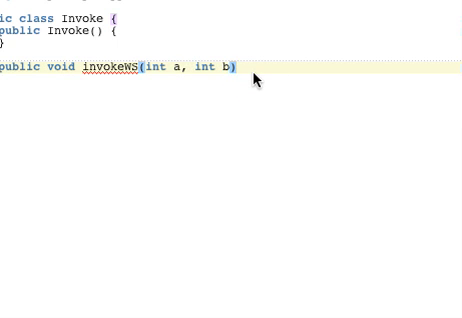
pyautogui.write('{')
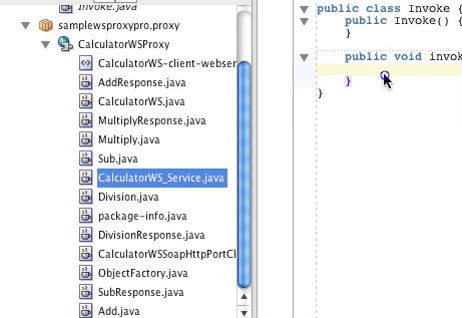
# - Write CalculatorWS_Service cs = new CalculatorWS_Service(); and CalculatorWS port = cs.getCalculatorWSSoapHttpPort();
pyautogui.write('Calc')
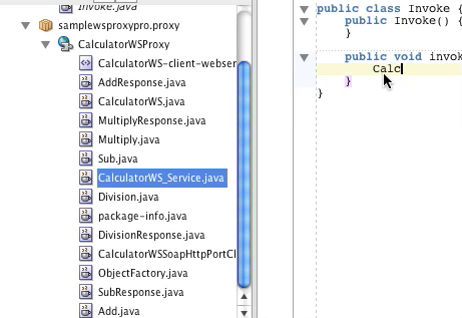
pyautogui.write('ulator')
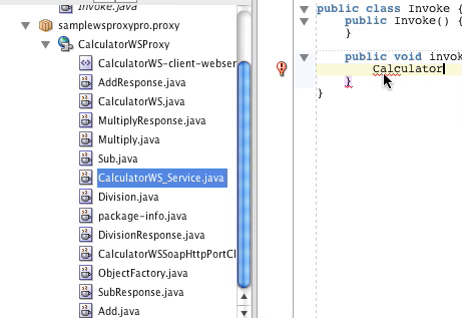
pyautogui.write('WS_Service c')
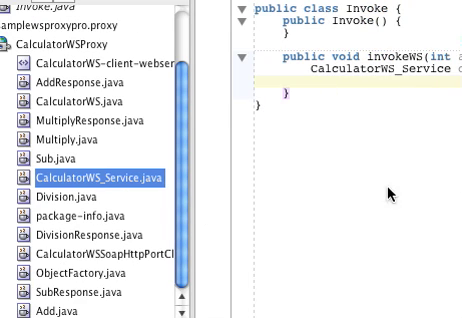
pyautogui.write('Calc')
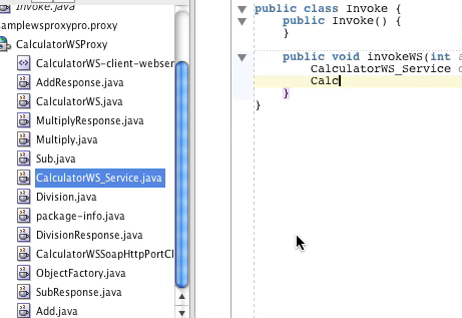
pyautogui.write('ulatorWS port')
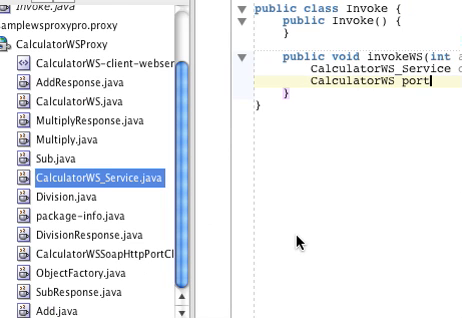
pyautogui.write('= cs.getCalculatorWSSoapHttpPort();')
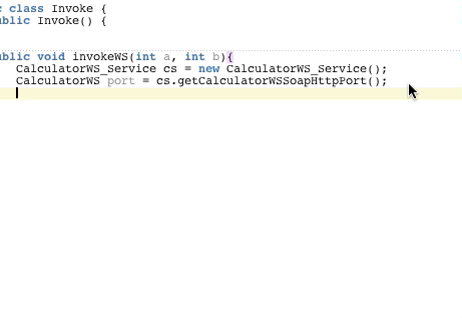
# - Write int result = port.add(a,b); to call the add operation
pyautogui.write('int c')
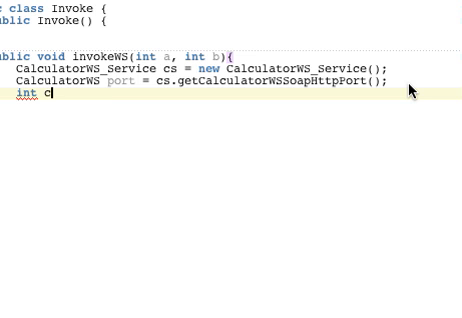
pyautogui.write('esult')
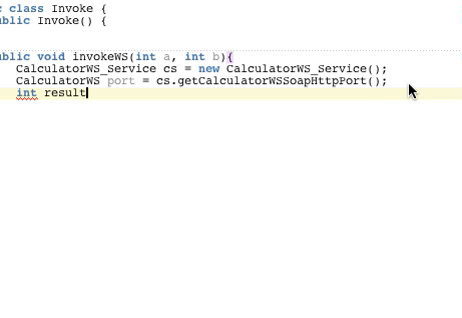
pyautogui.write('= por')
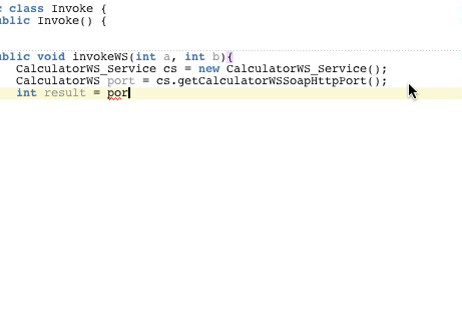
pyautogui.write('.')
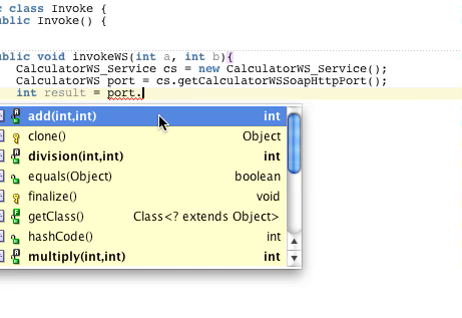
pyautogui.moveTo(202, 136)
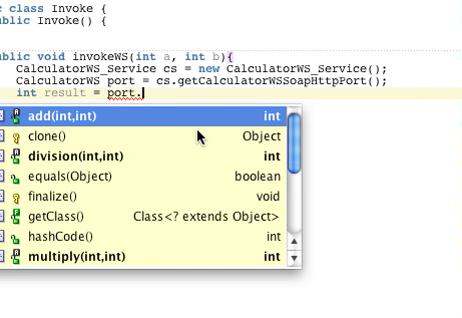
pyautogui.scroll(-3)
pyautogui.write('add(')
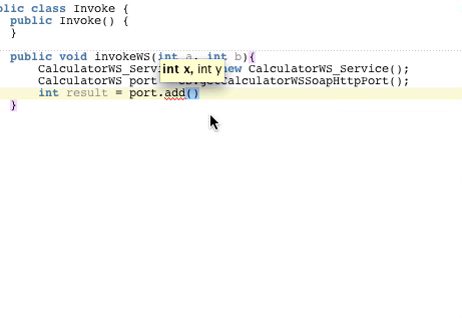
pyautogui.write('a,b')
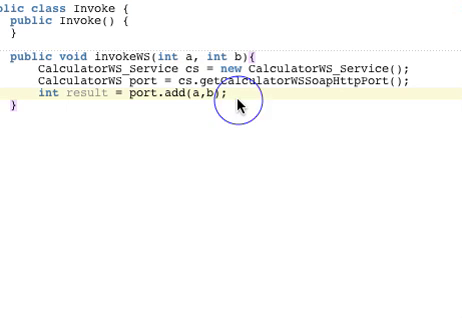
# - Expand sop into System.out.println("result is "+result); and begin the next public declaration
pyautogui.write('sop')
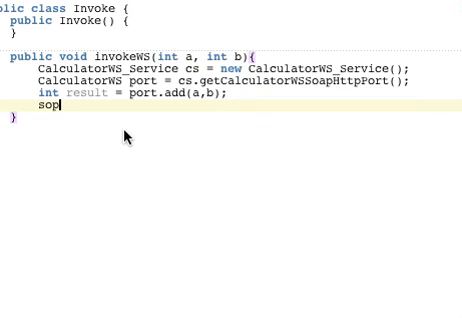
pyautogui.press('Tab')
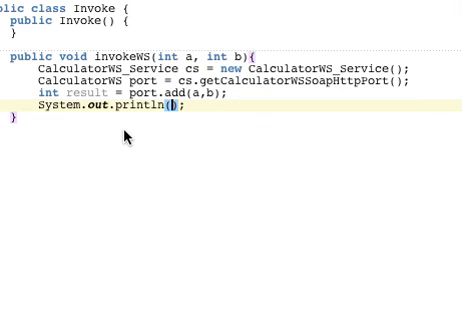
pyautogui.write('result is"')
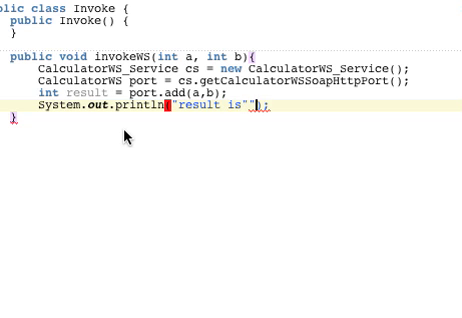
pyautogui.write('+result')
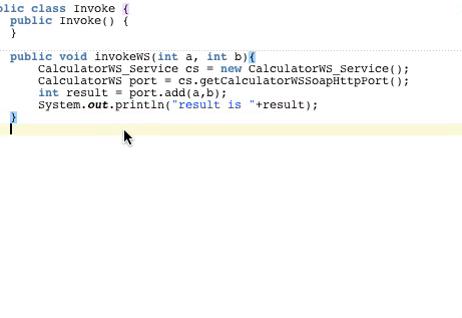
pyautogui.write('publu')
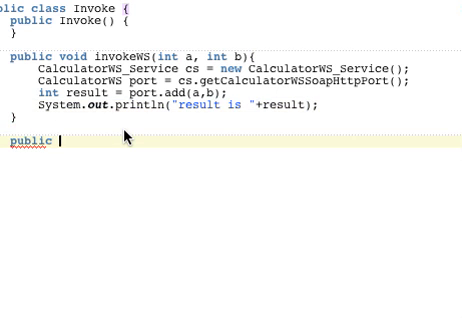
# - Write the signature public static void main(String args[])
pyautogui.write('static v')
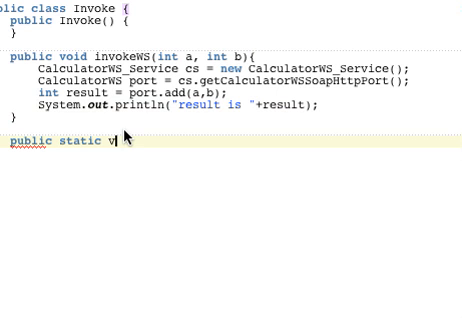
pyautogui.write('oid')
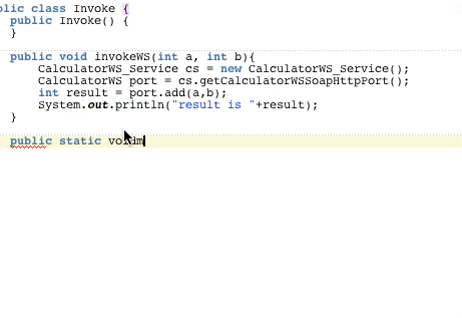
pyautogui.write('main(s')
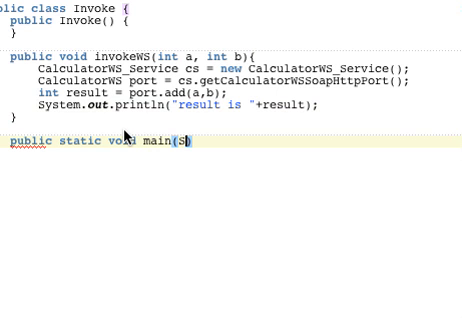
pyautogui.write('tring arg')
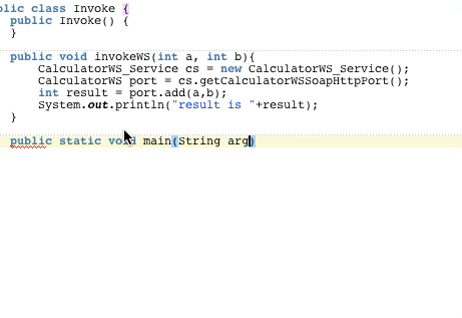
pyautogui.write('s[]')
pyautogui.write('Invoke')
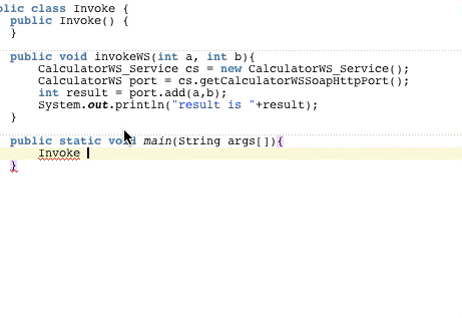
# - In main, create Invoke i = new Invoke(); and call i.invokeWS(2,3);
pyautogui.write('i = new')
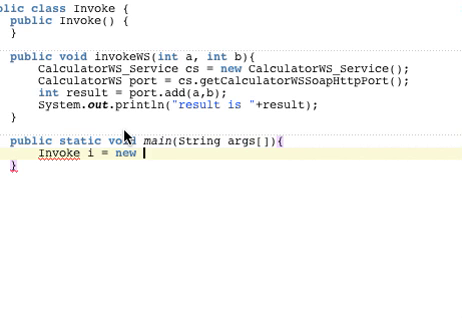
pyautogui.write('Invoke')
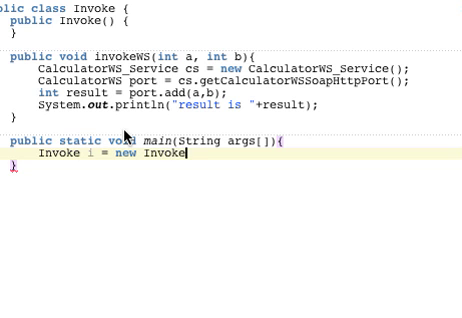
pyautogui.write('();')
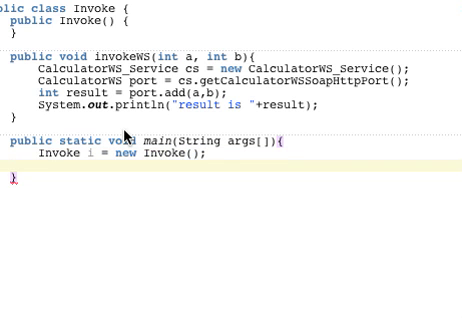
pyautogui.write('i.invokeWS();')
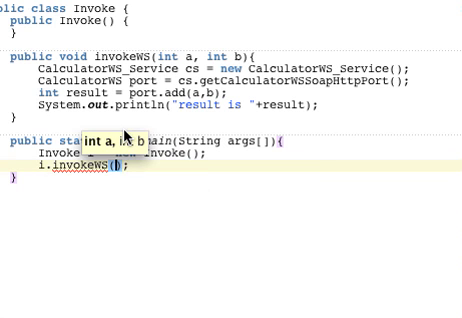
pyautogui.write('2,3')
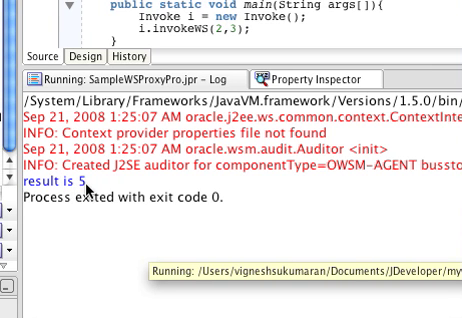
pyautogui.moveTo(130, 215)
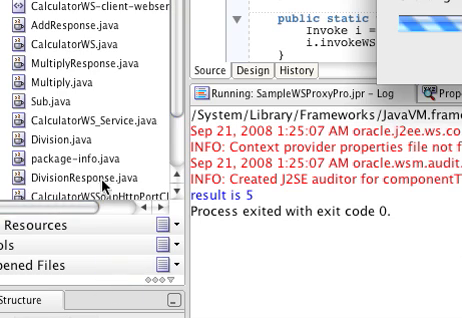
# - Expand the Invoke data control to show Constructors, invokeWS(int, int) and main(String[])
pyautogui.scroll(-3)
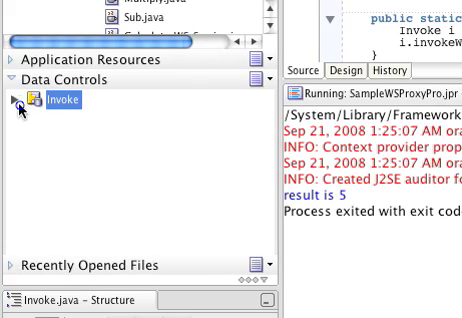
pyautogui.click(13, 101)
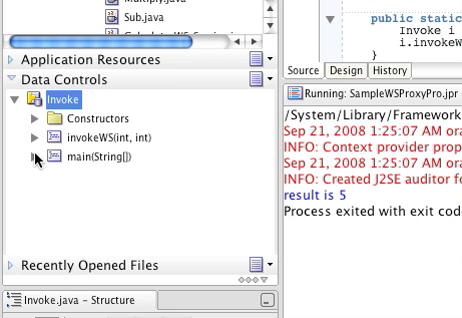